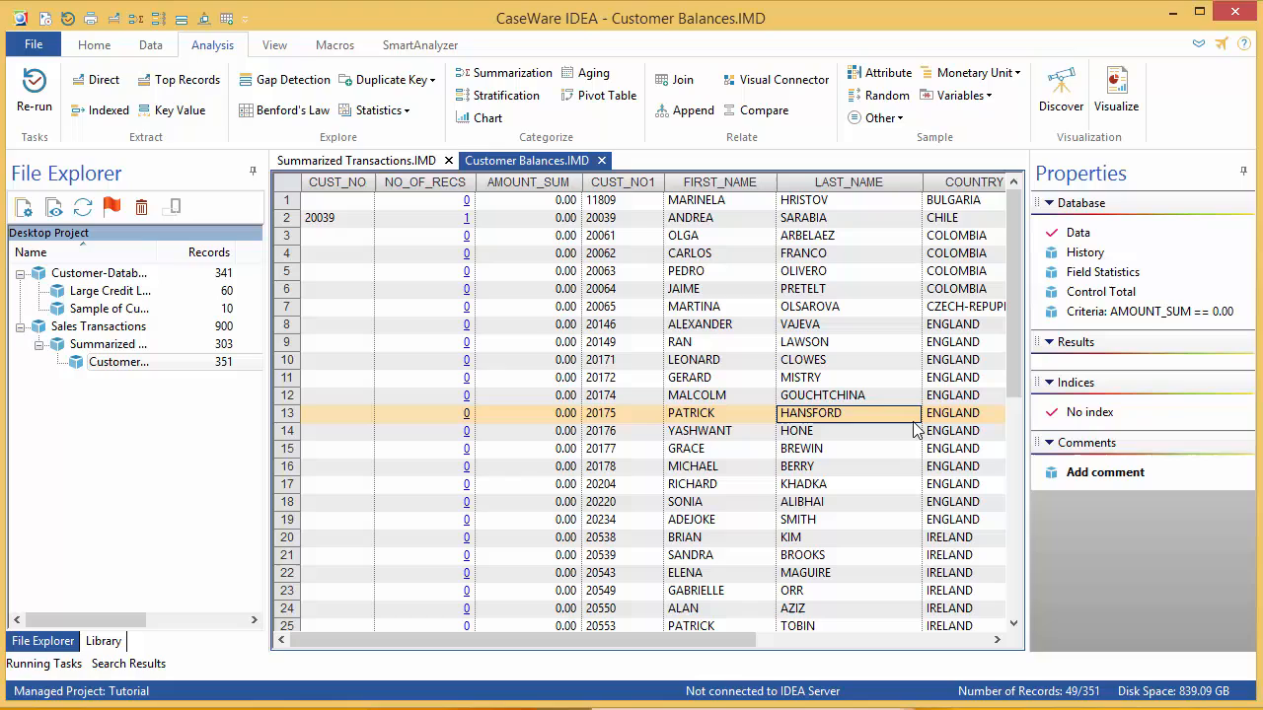
{"action": "mouse_move", "coordinate": [663, 311]}
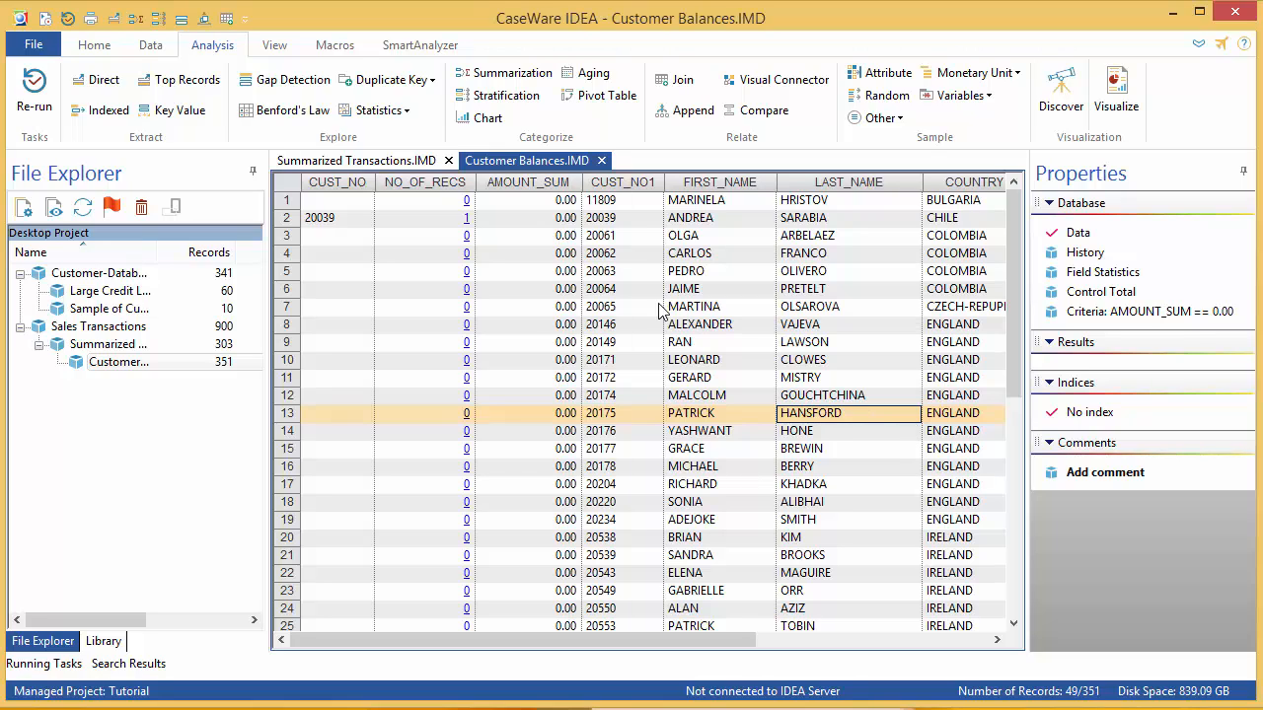
{"action": "mouse_move", "coordinate": [497, 174]}
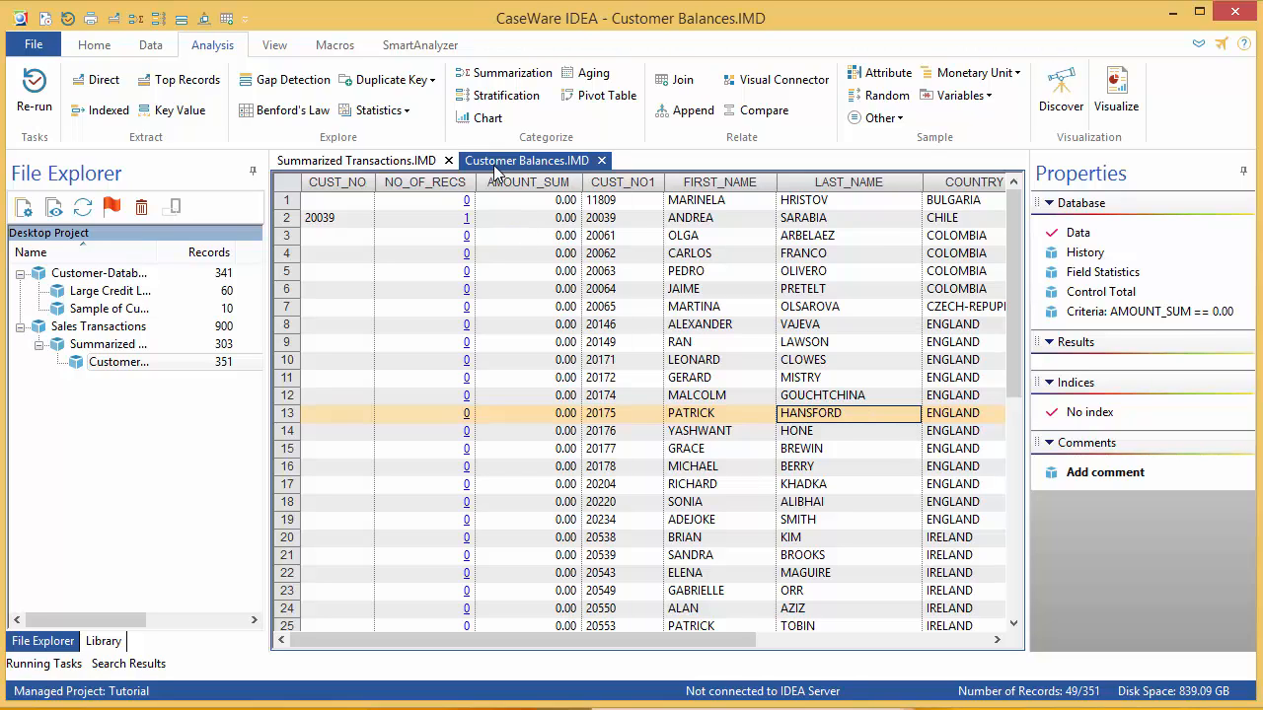
{"action": "mouse_move", "coordinate": [1077, 233]}
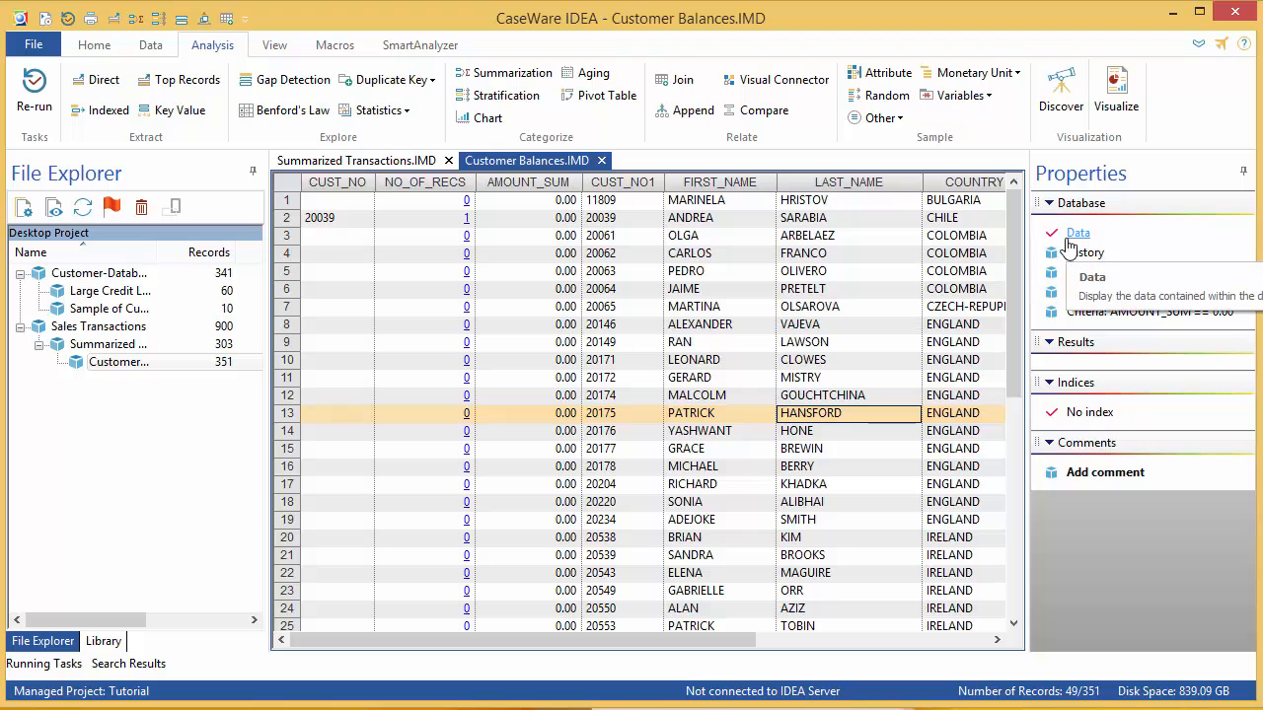
Clear the AMOUNT_SUM == 0.00 criteria so all 351 records show
{"action": "right_click", "coordinate": [1149, 312]}
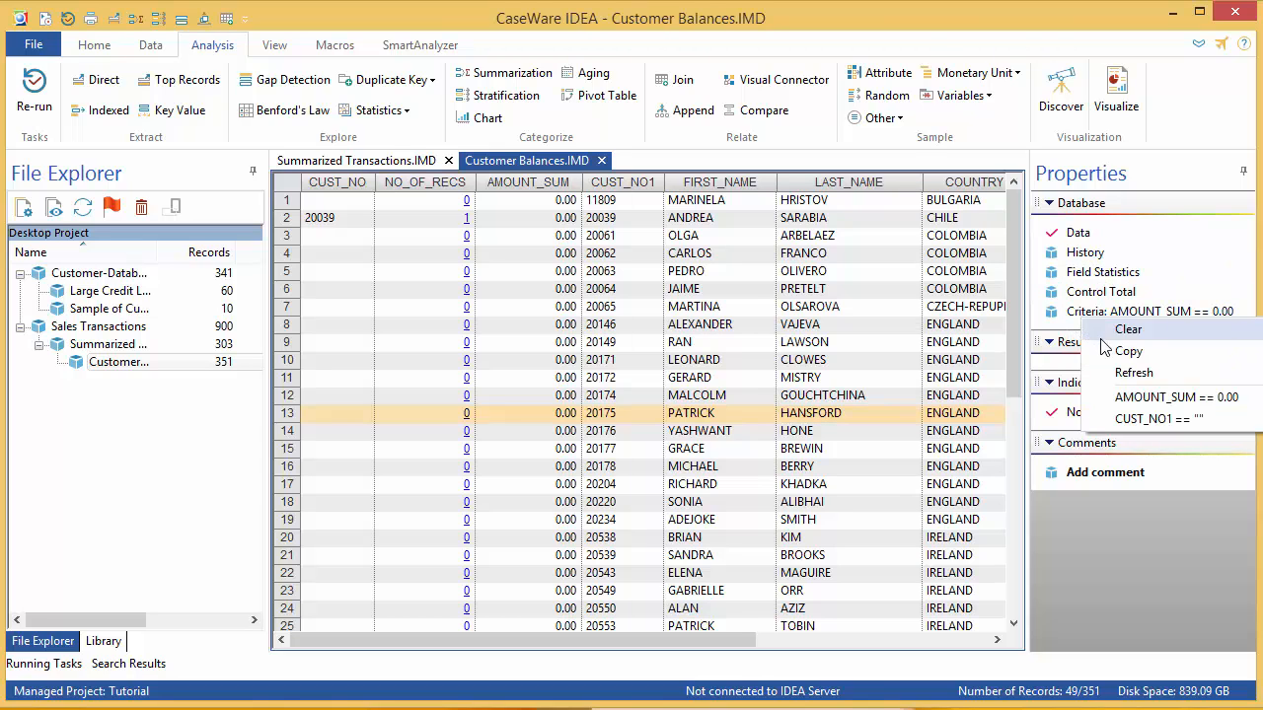
{"action": "left_click", "coordinate": [1129, 328]}
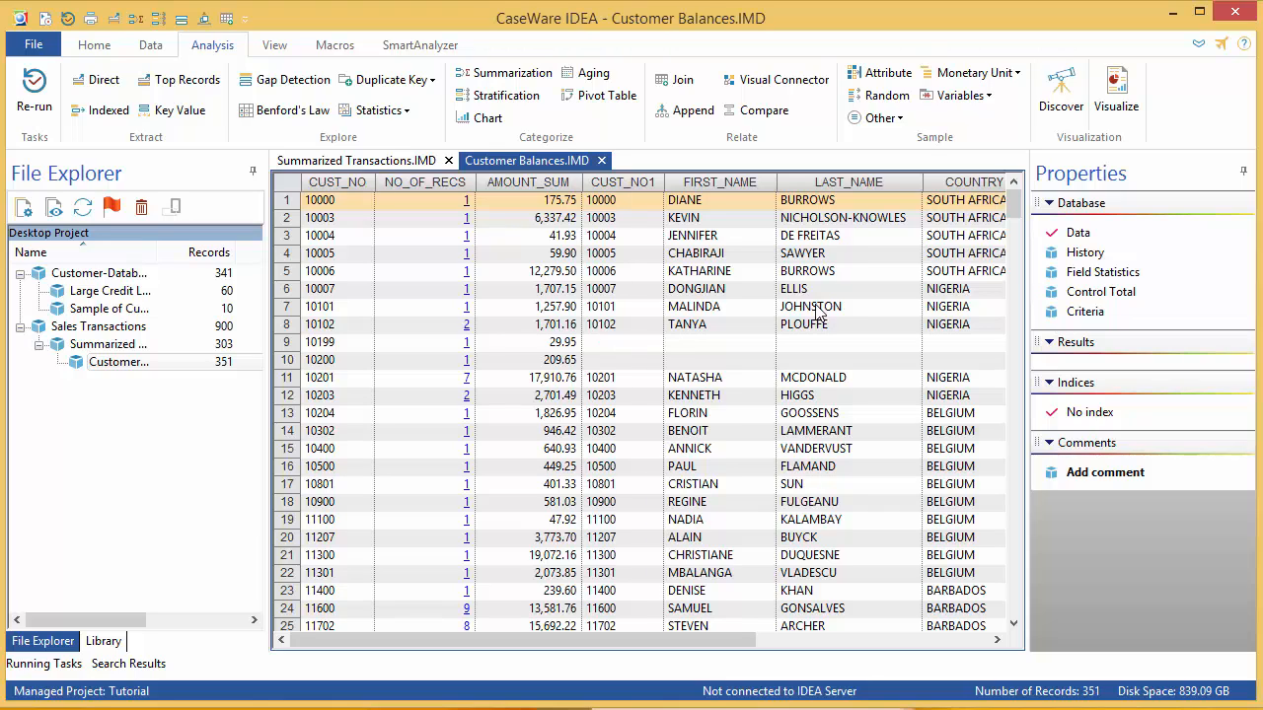
Append a virtual numeric field NEW_LIMIT with 2 decimals and reach its parameter equation
{"action": "left_click", "coordinate": [150, 44]}
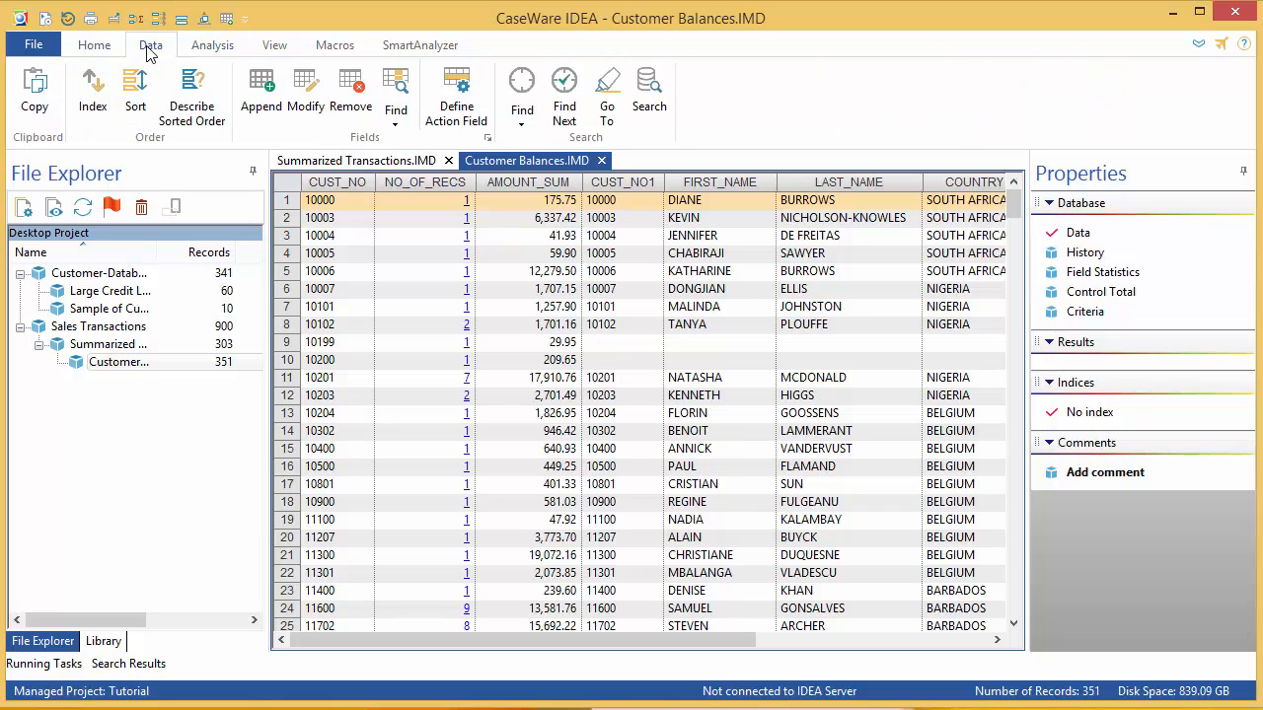
{"action": "left_click", "coordinate": [261, 89]}
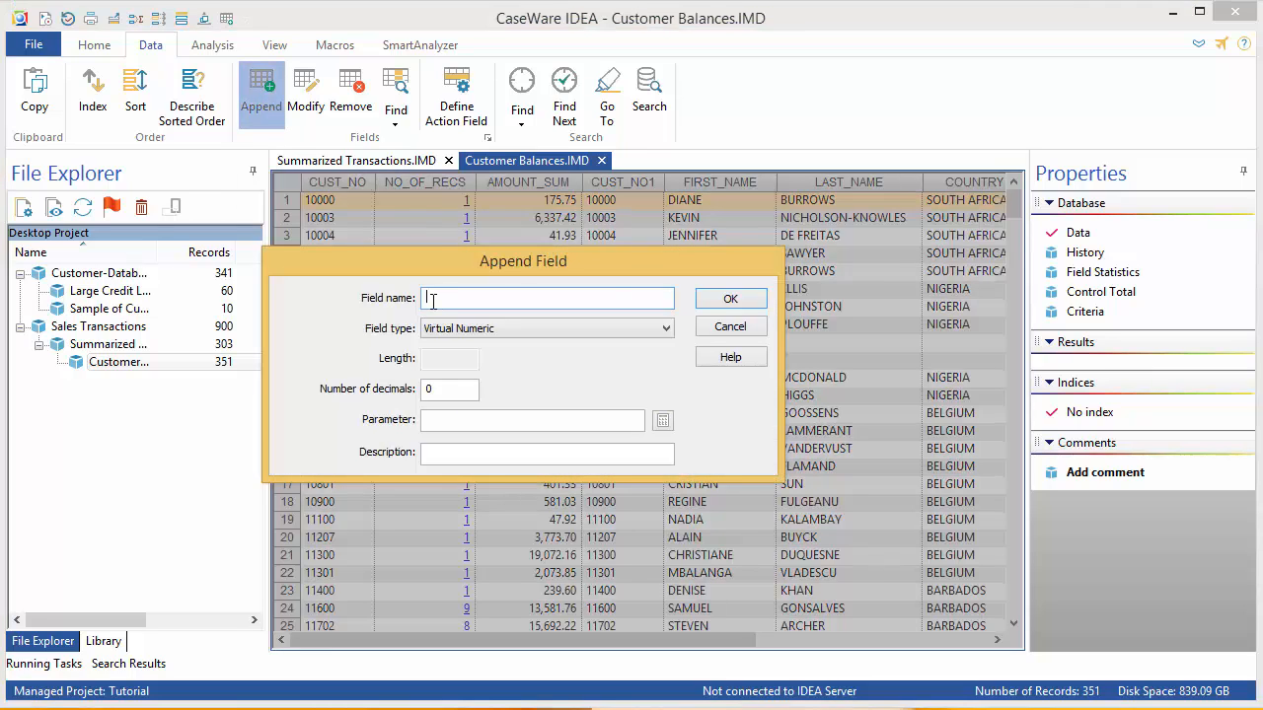
{"action": "type", "text": "NEW L"}
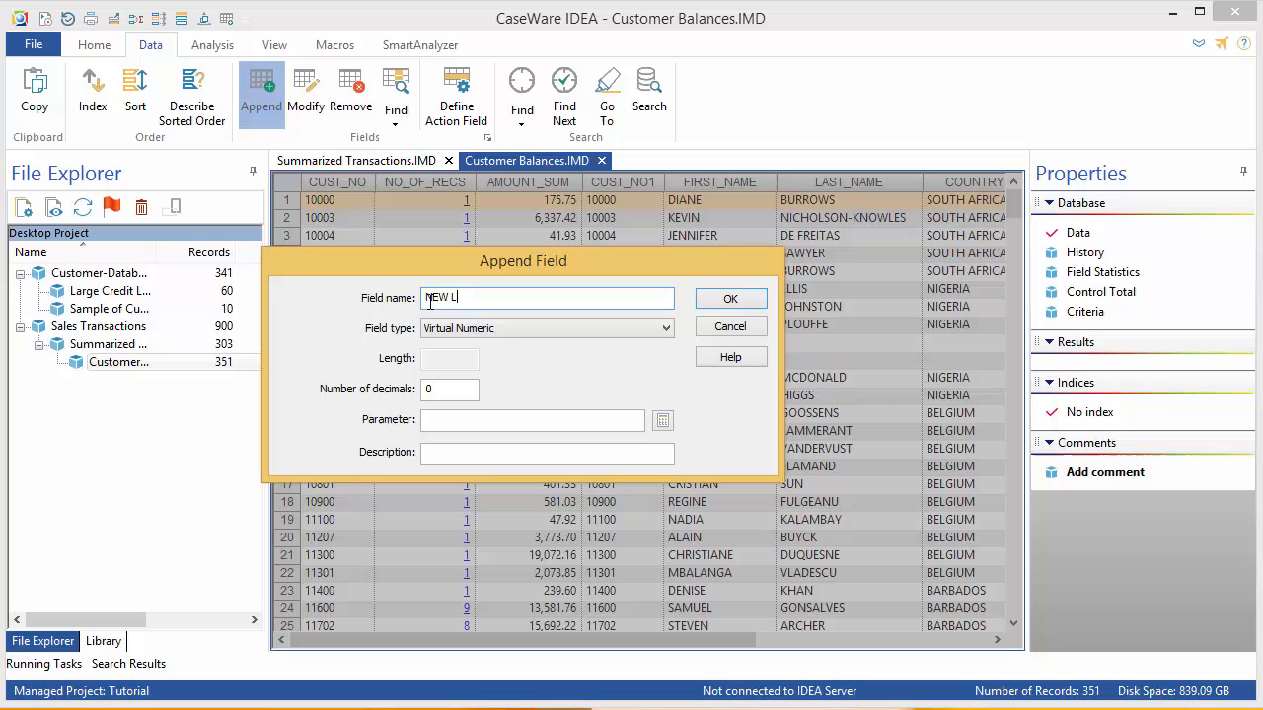
{"action": "type", "text": "IMIT"}
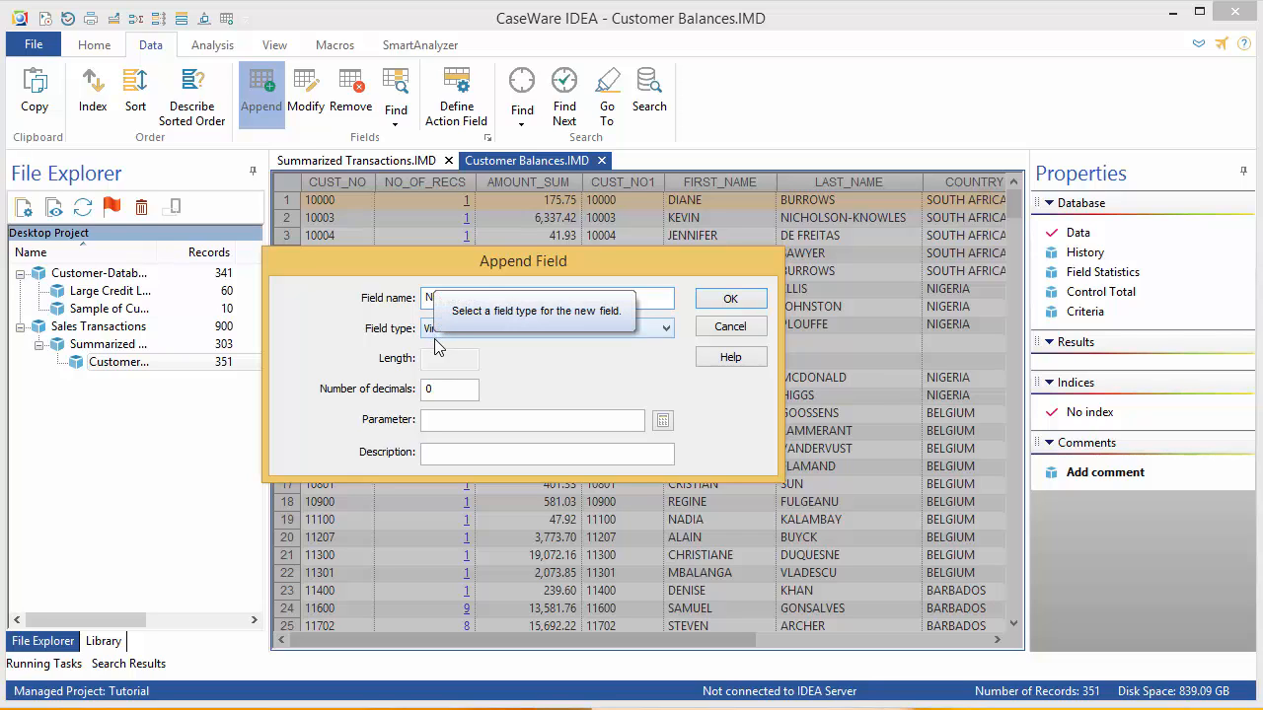
{"action": "type", "text": "NEW LIMIT"}
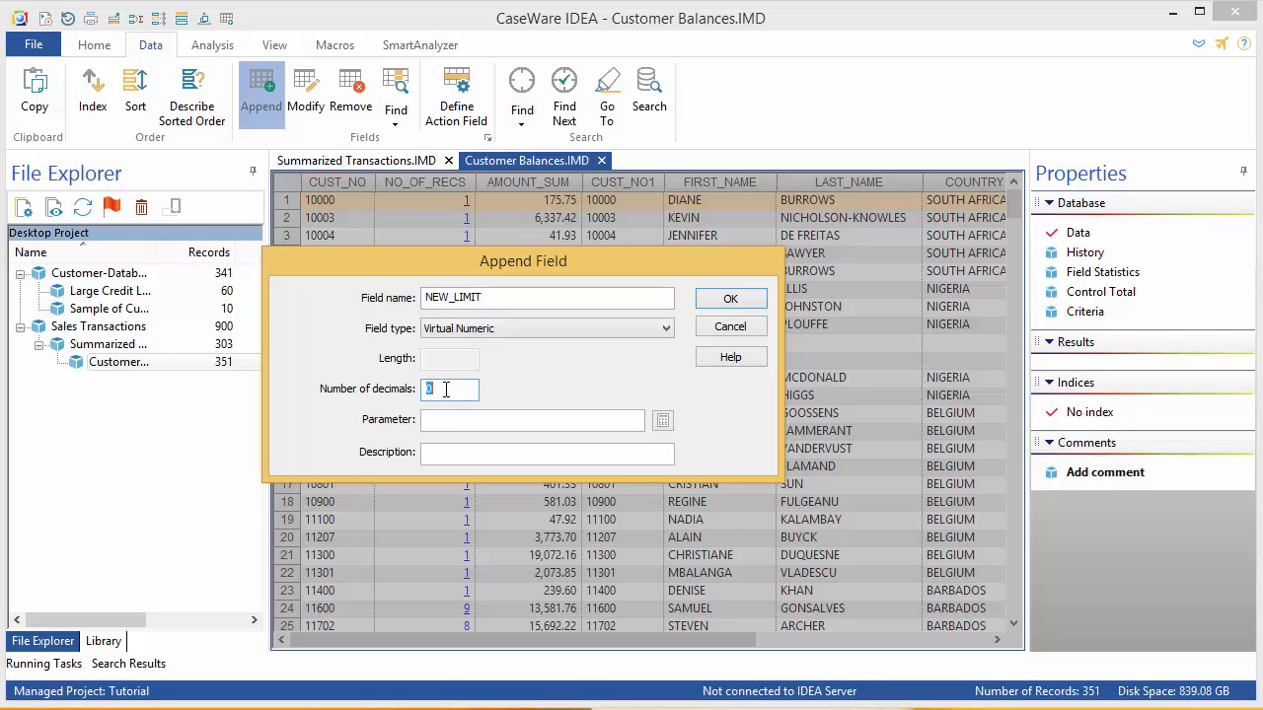
{"action": "type", "text": "2"}
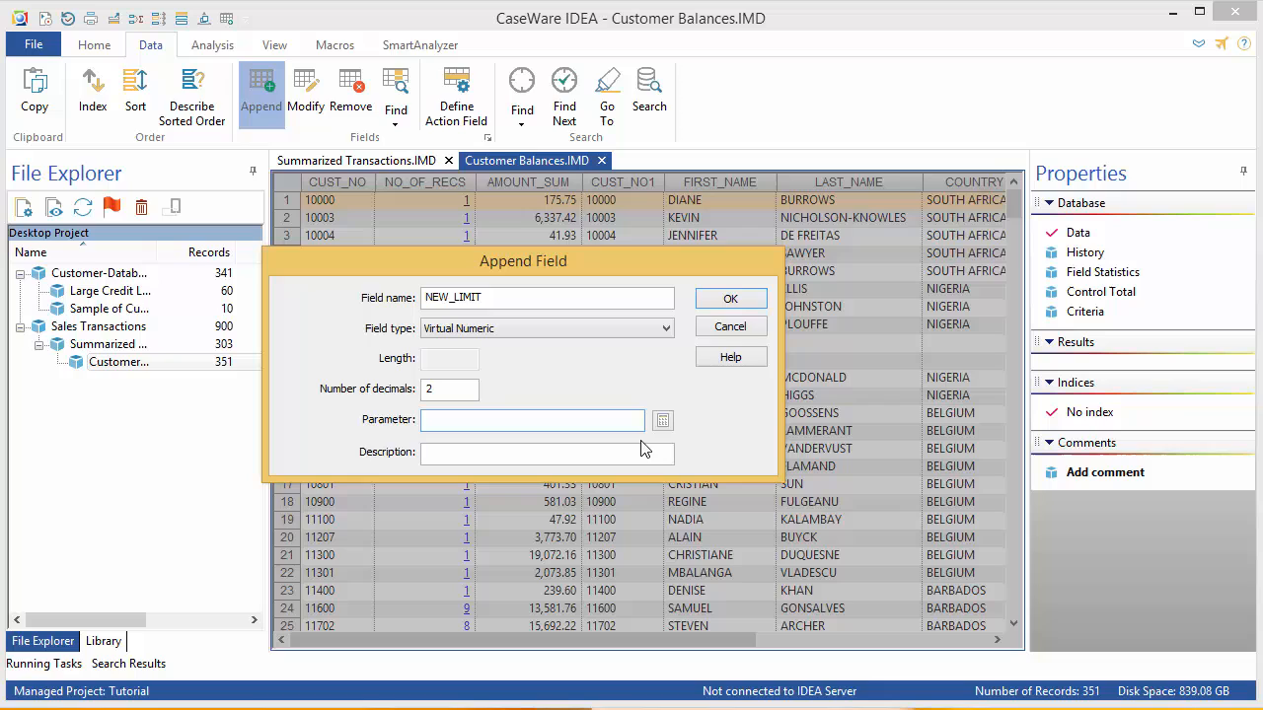
{"action": "left_click", "coordinate": [663, 419]}
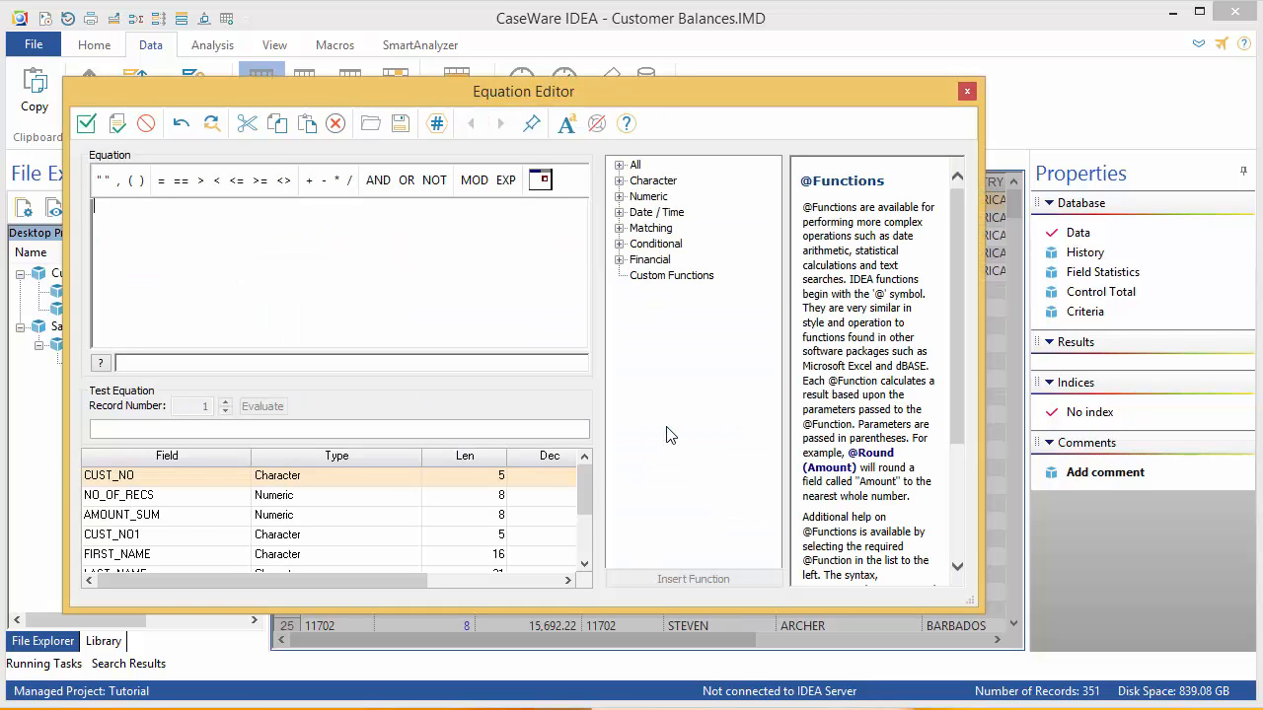
Enter the formula CREDIT_LIM * 1.1 for NEW_LIMIT
{"action": "type", "text": "CREDIT_LIM"}
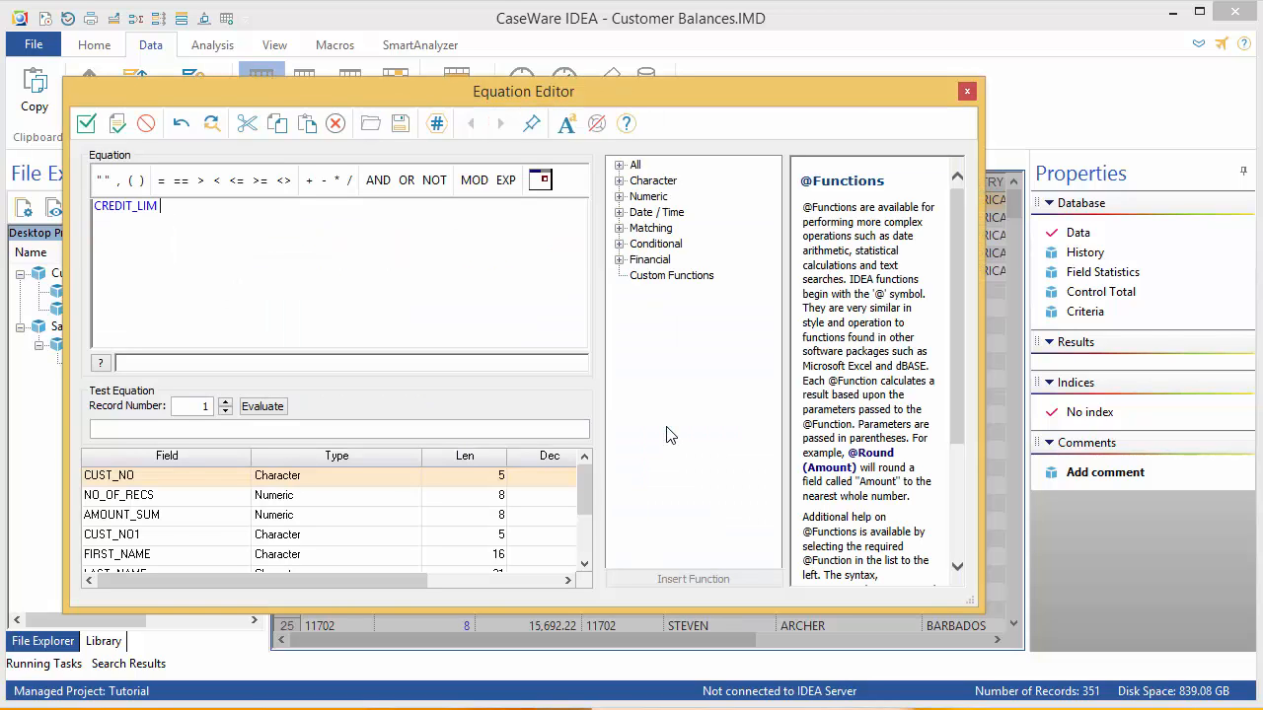
{"action": "type", "text": "* 1.1"}
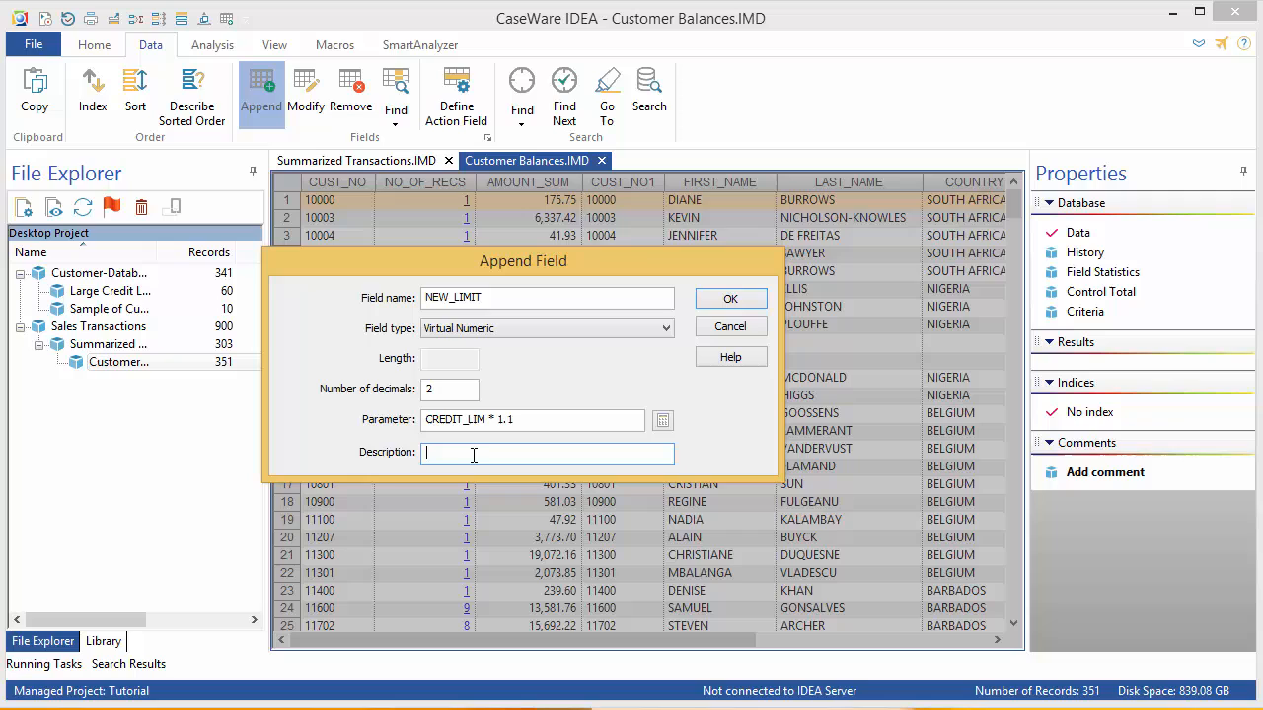
Describe the field as Updated Credit Limit, confirm it, and view the NEW_LIMIT column
{"action": "type", "text": "Updated"}
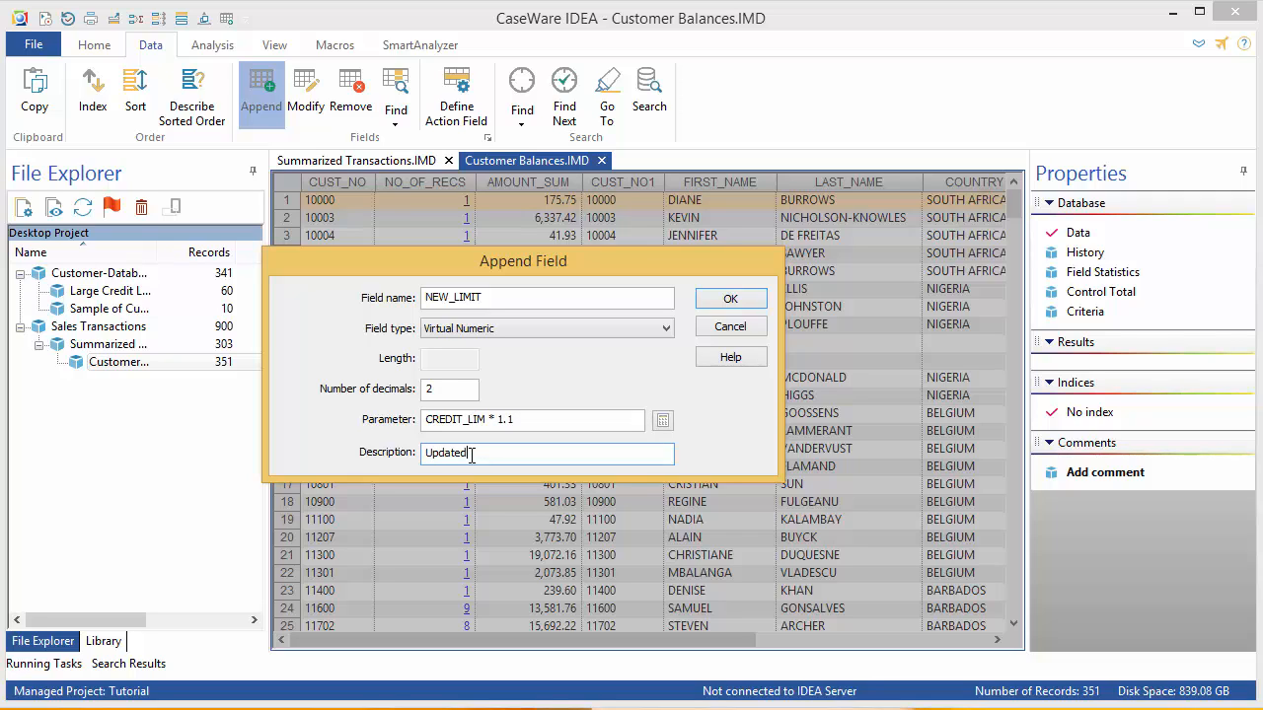
{"action": "type", "text": "Credit Lim"}
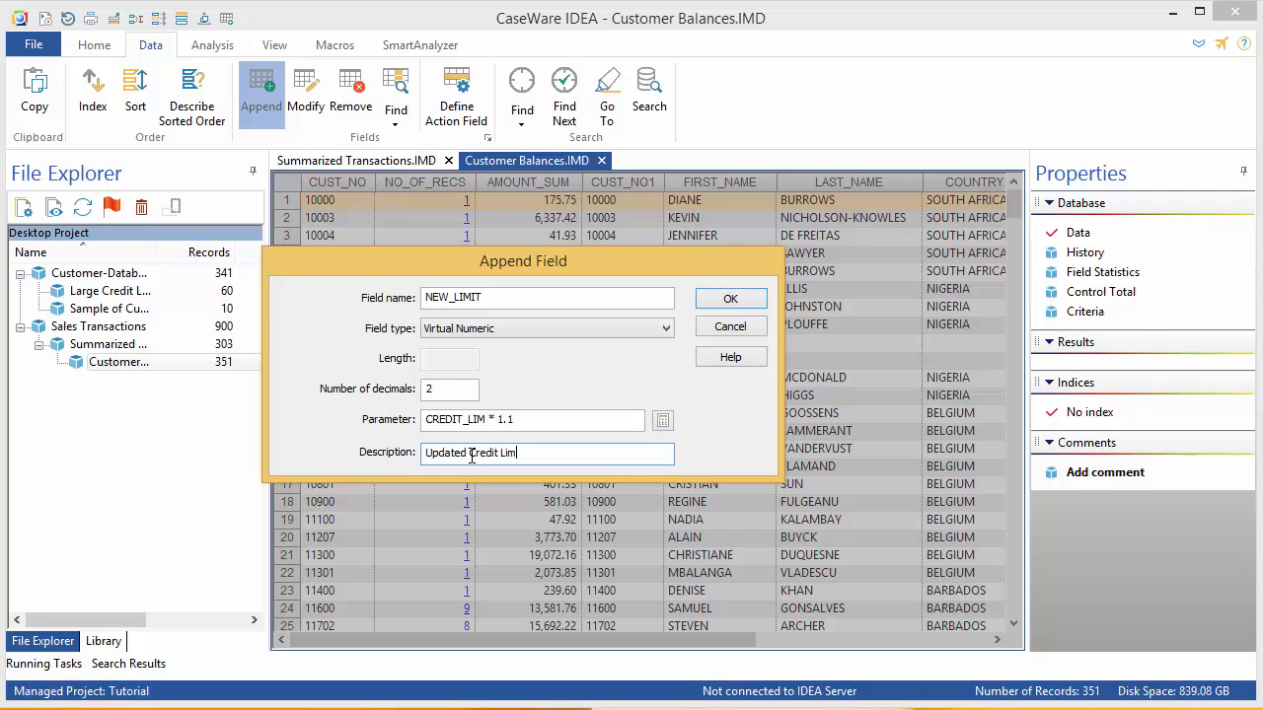
{"action": "type", "text": "it"}
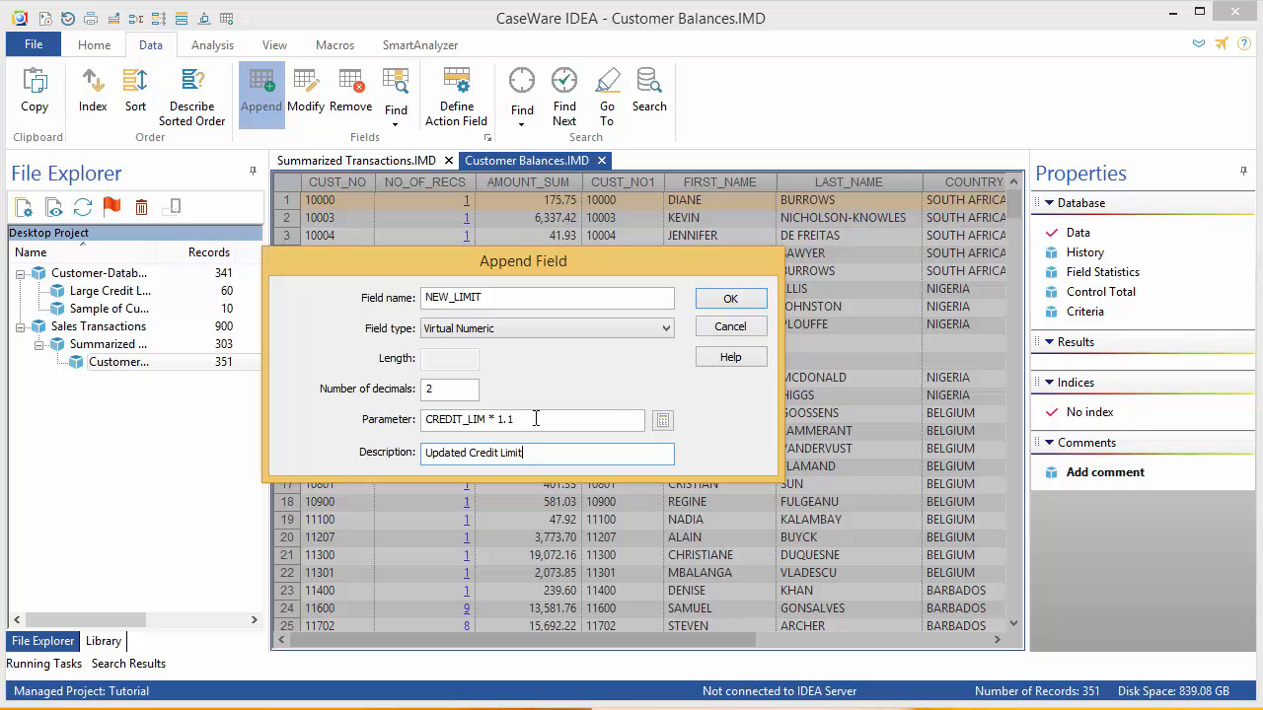
{"action": "left_click", "coordinate": [730, 298]}
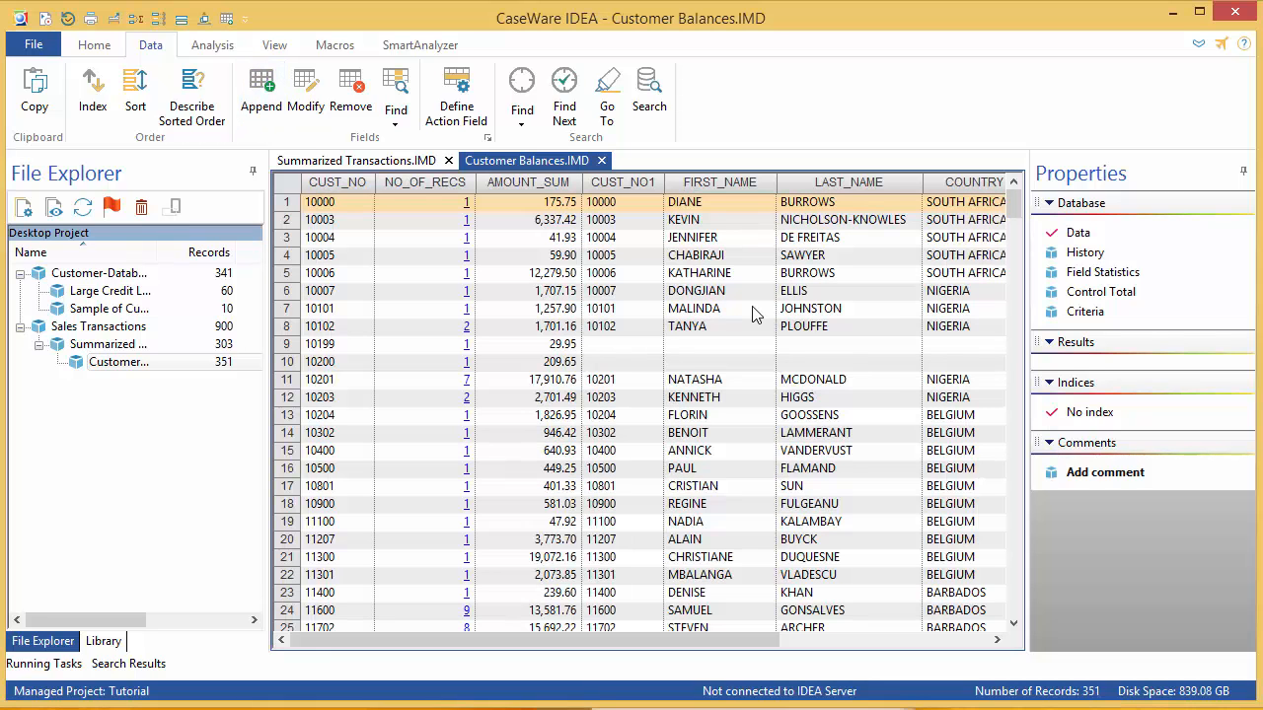
{"action": "scroll", "scroll_direction": "right", "scroll_amount": 3}
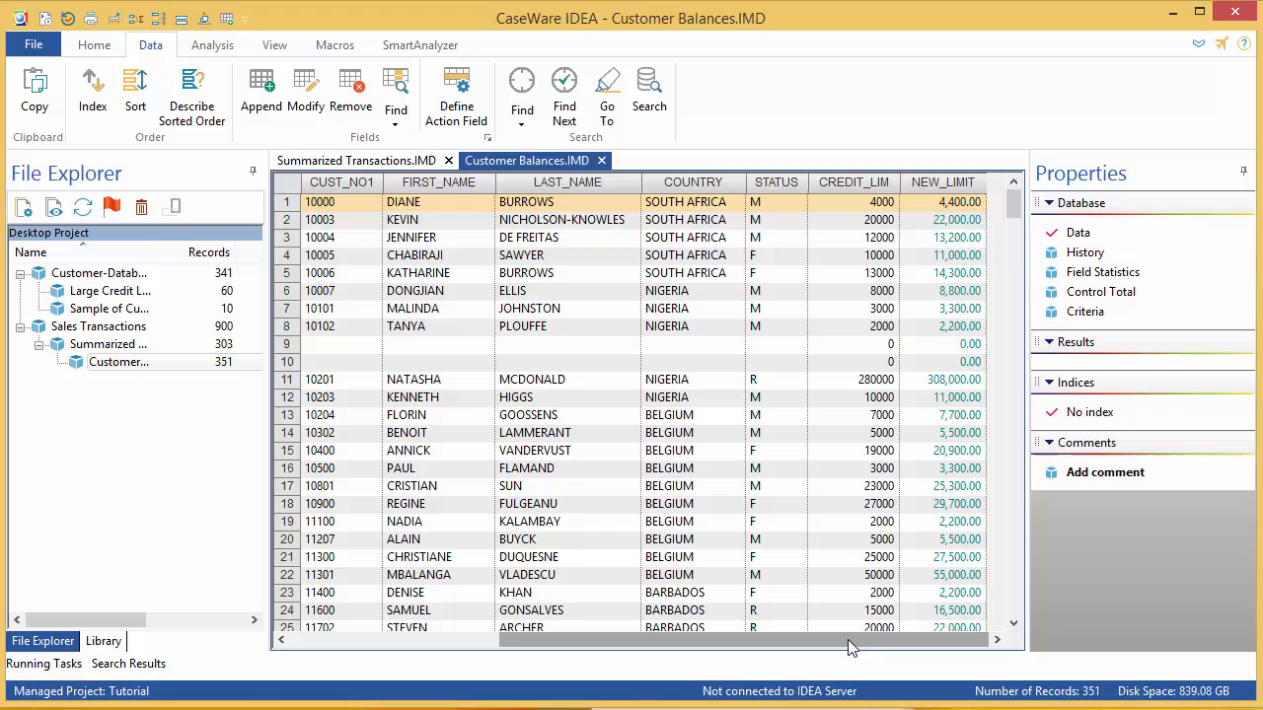
{"action": "left_click", "coordinate": [211, 43]}
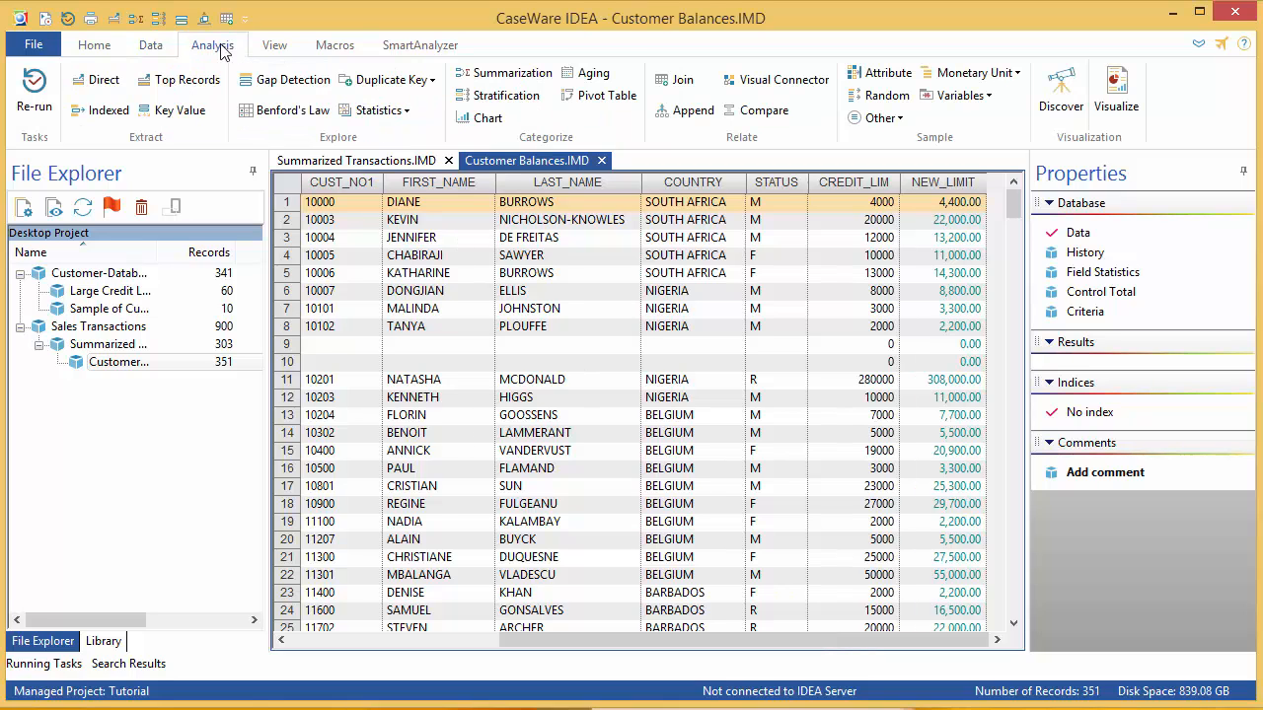
Start a direct extraction to a file named Exceeded Credit Limits and reach its criteria equation
{"action": "left_click", "coordinate": [95, 79]}
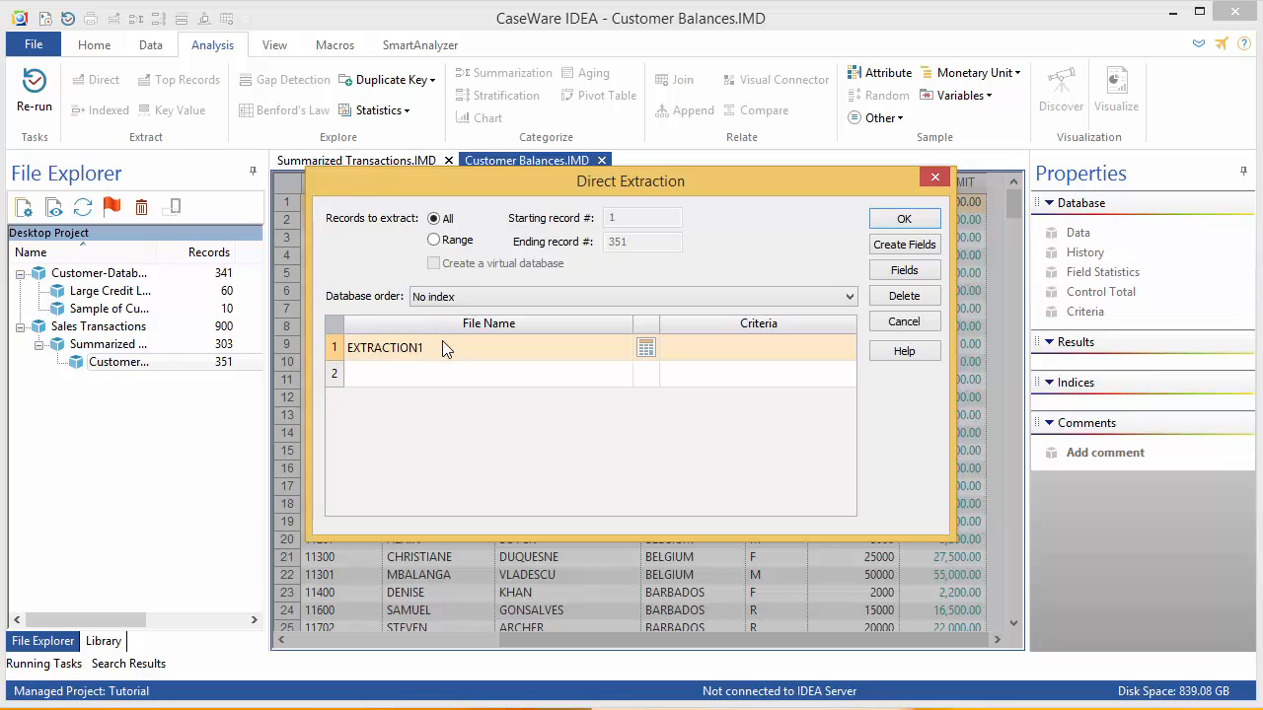
{"action": "type", "text": "Exceeded Credit Limits"}
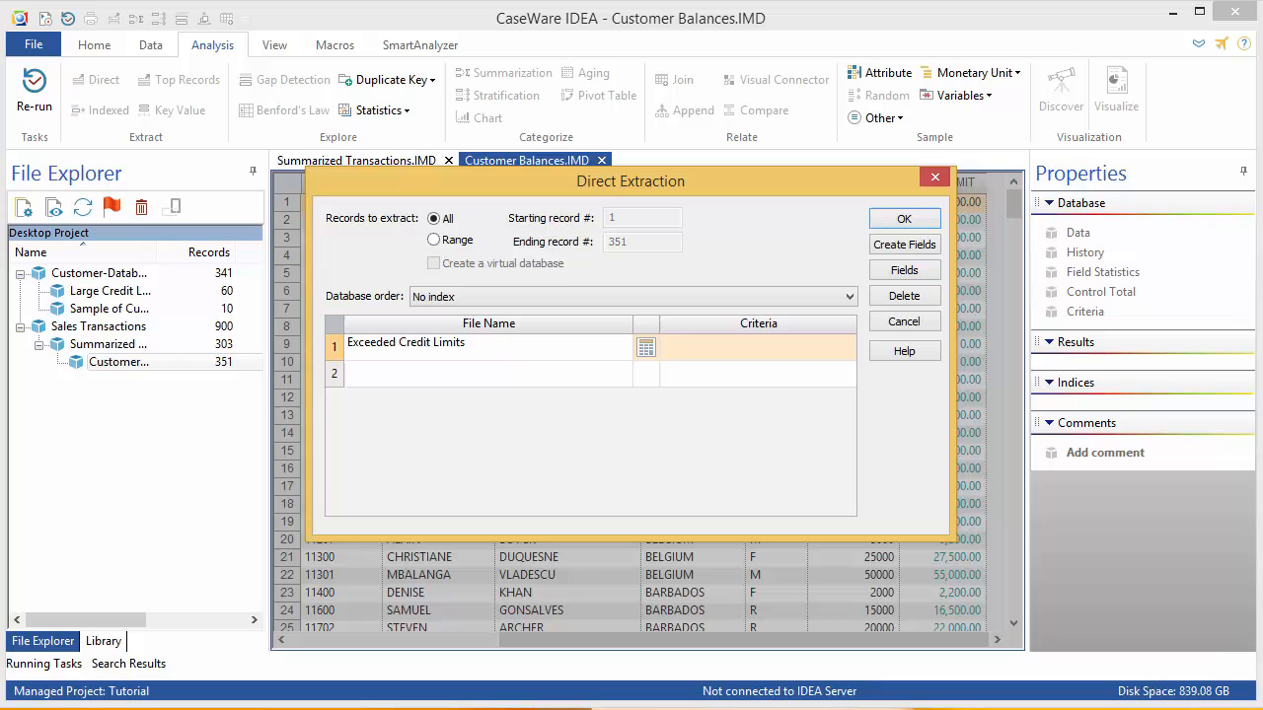
{"action": "left_click", "coordinate": [647, 347]}
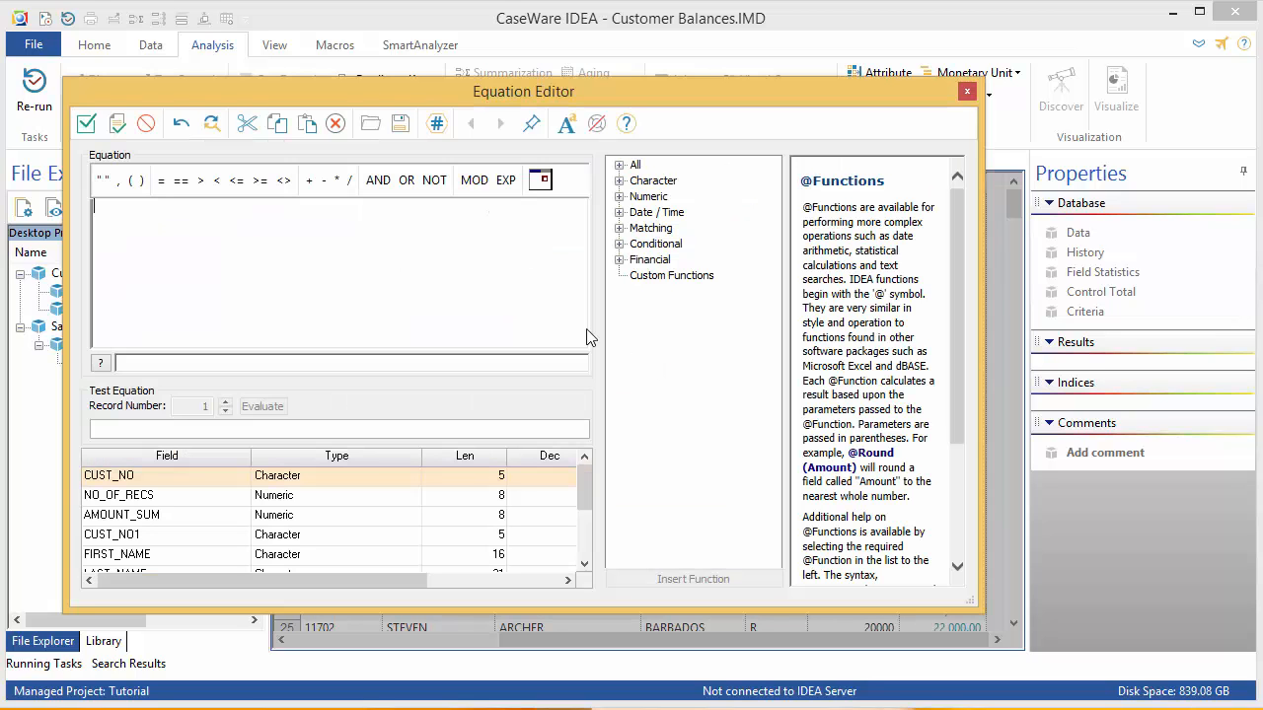
{"action": "mouse_move", "coordinate": [465, 284]}
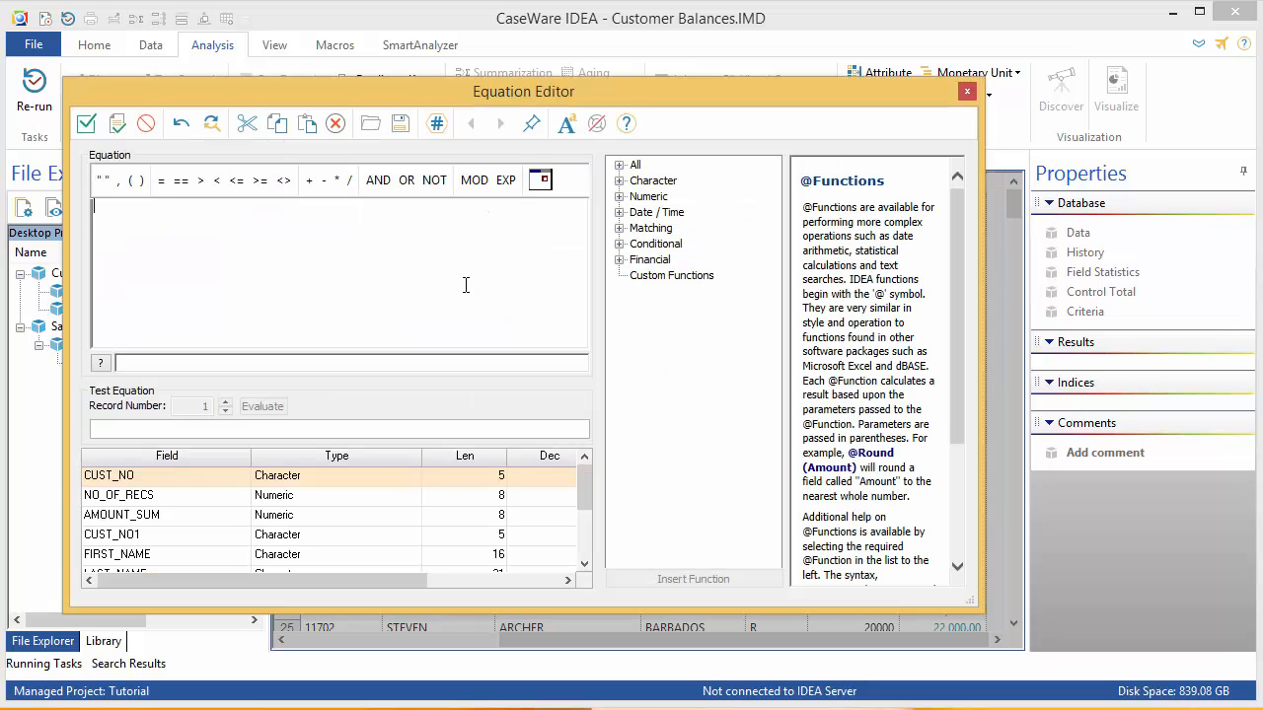
Set the extraction criteria to AMOUNT_SUM > NEW_LIMIT and validate it
{"action": "type", "text": "AMOUNT_SUM >"}
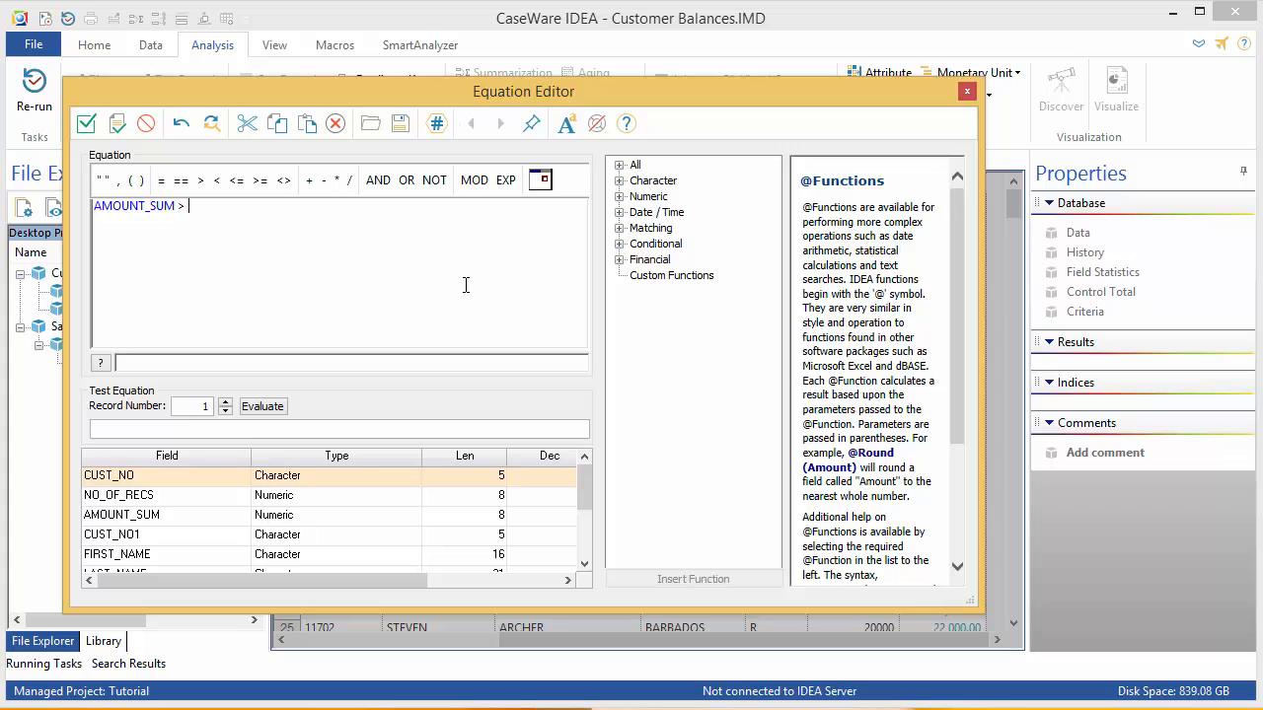
{"action": "type", "text": "NEW_LIMIT"}
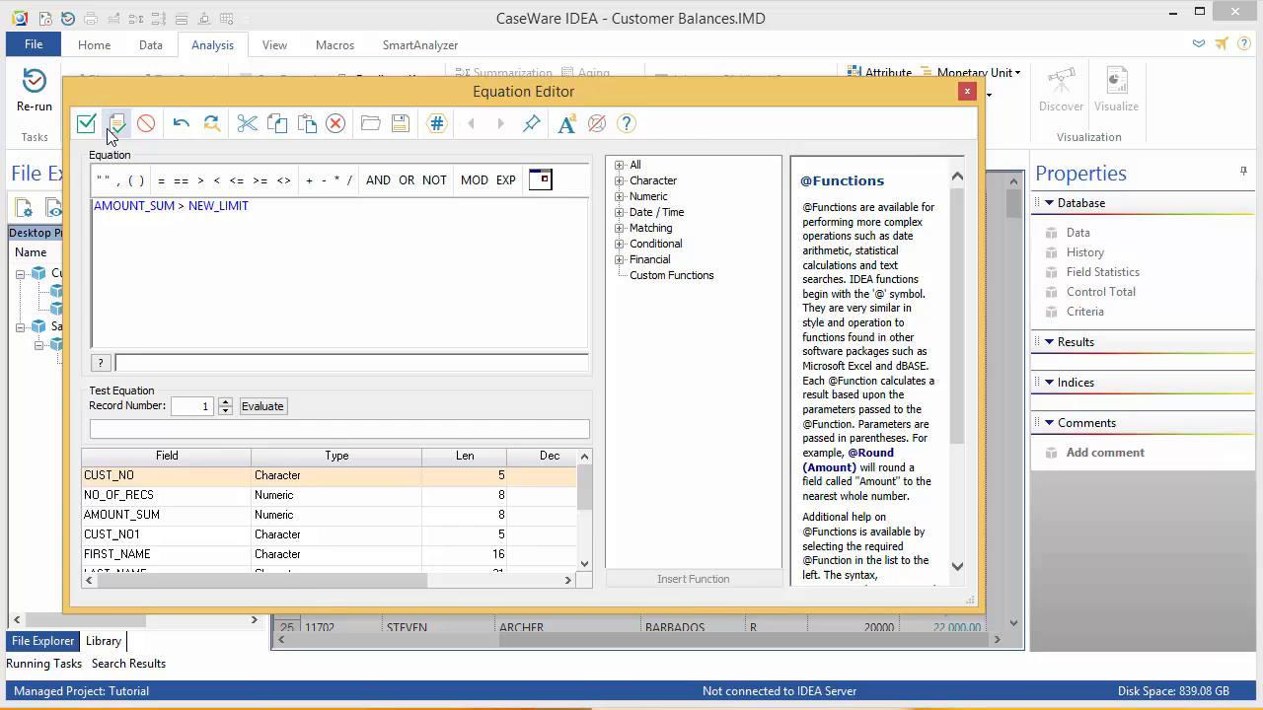
{"action": "left_click", "coordinate": [87, 122]}
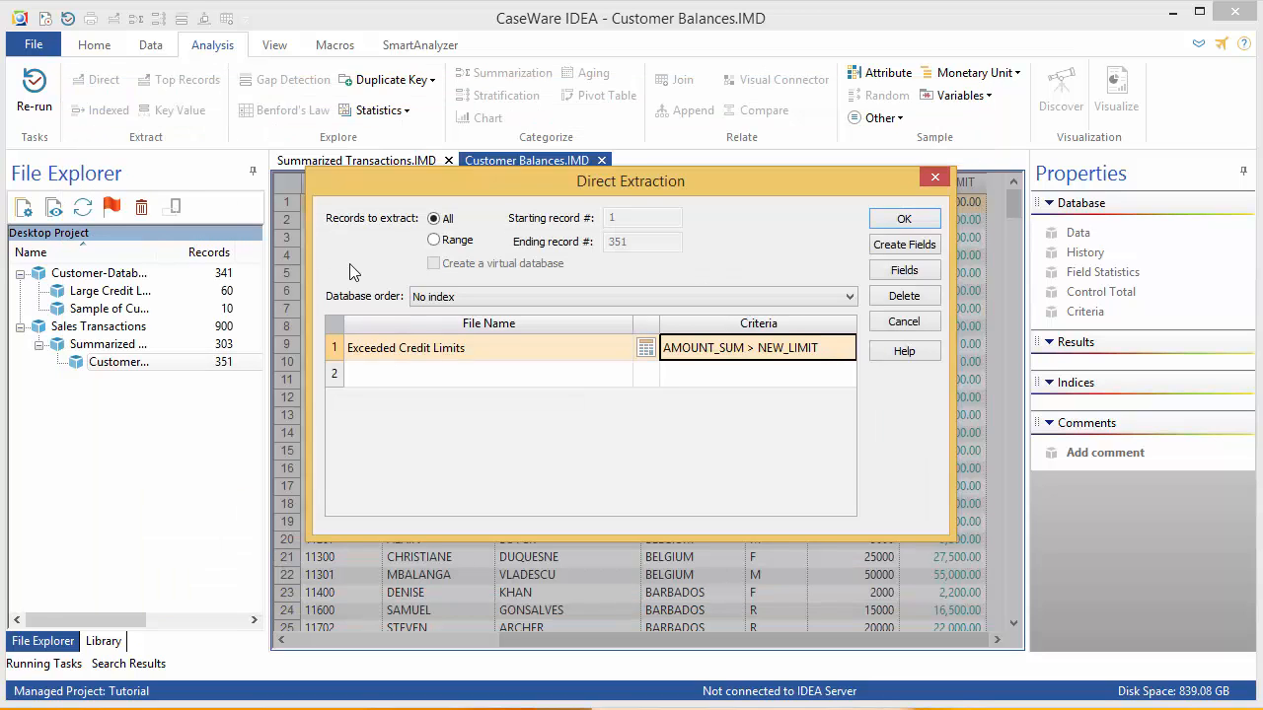
Run the extraction, producing the Exceeded Credit Limits database with 11 records
{"action": "left_click", "coordinate": [904, 217]}
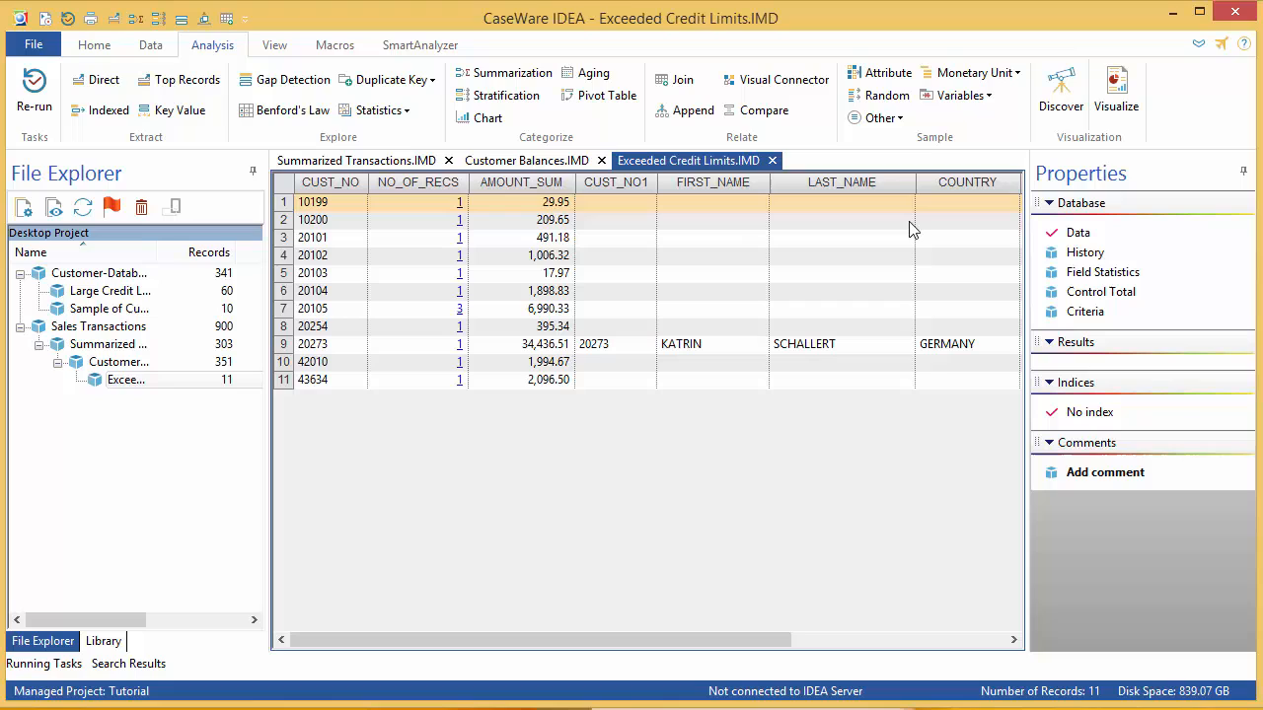
{"action": "mouse_move", "coordinate": [688, 159]}
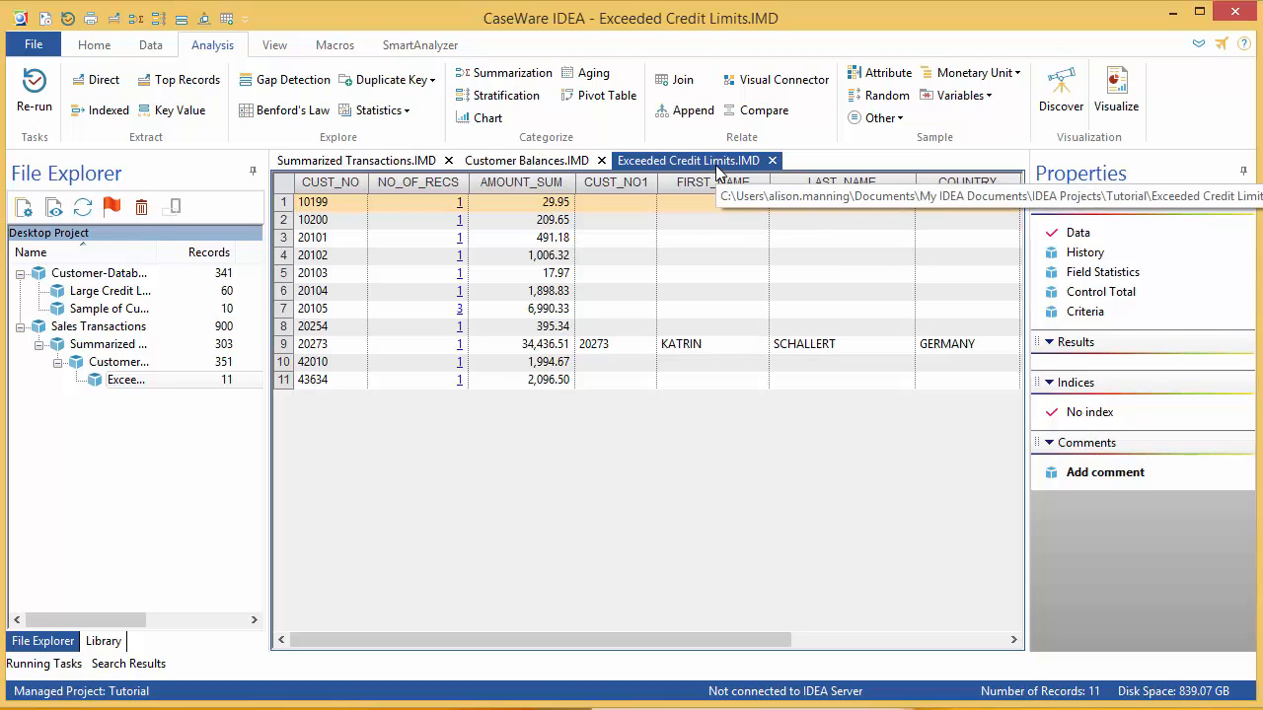